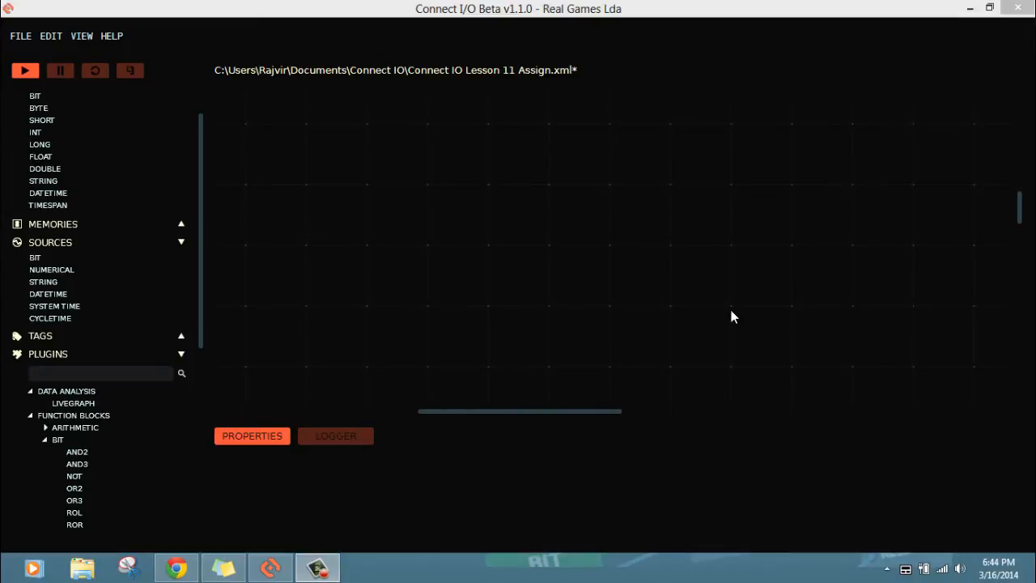
mouse_move(658, 349)
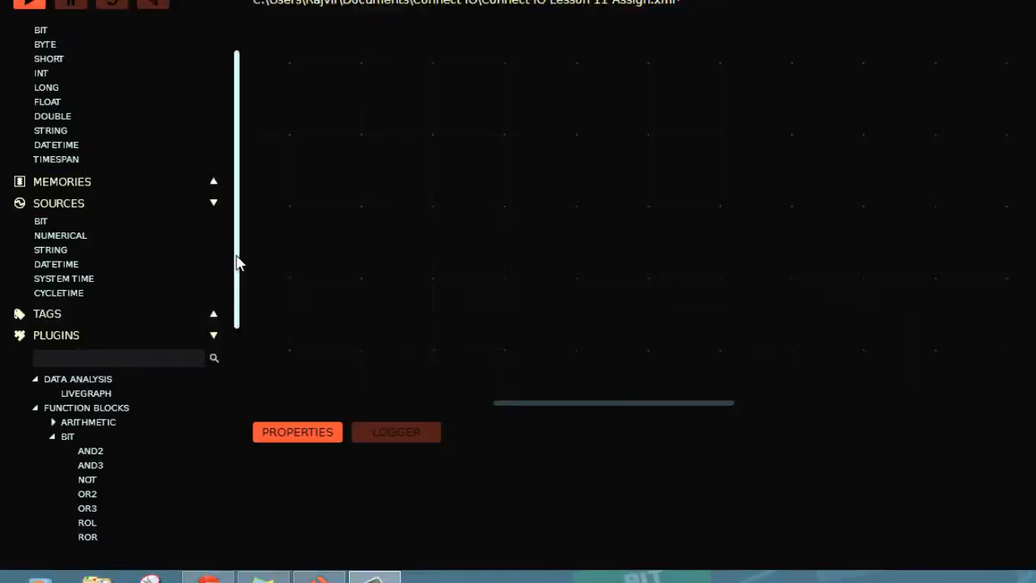
- Scroll the Plugins list to reach the DAQ 4750 block for the Lesson 11 canvas
scroll("down", 3)
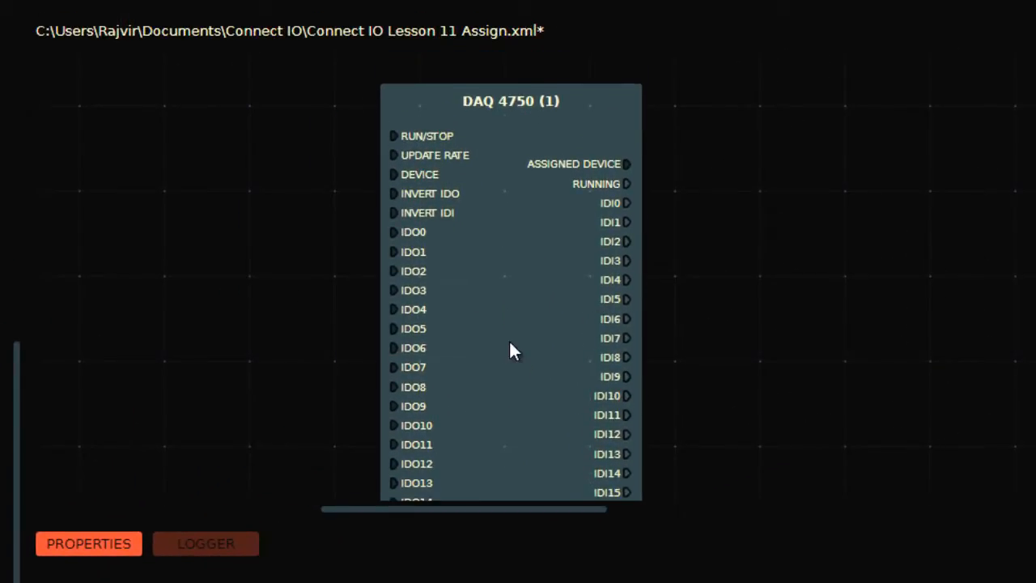
mouse_move(502, 374)
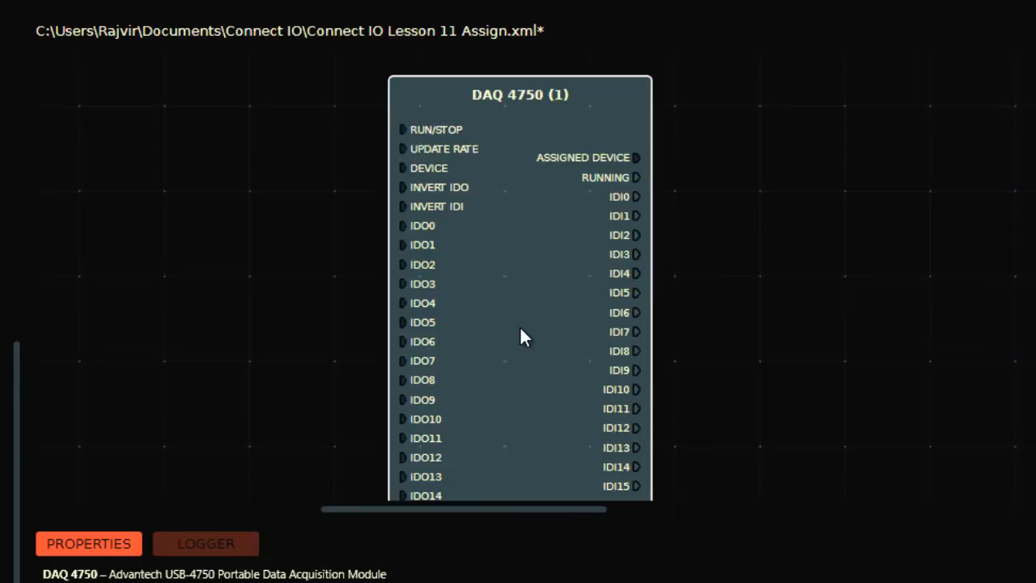
mouse_move(622, 257)
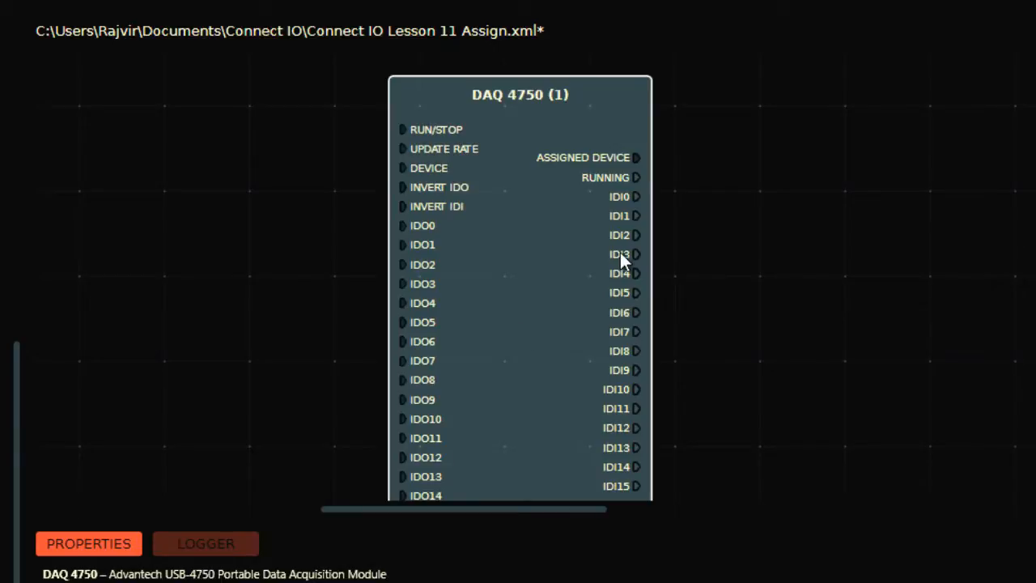
mouse_move(571, 385)
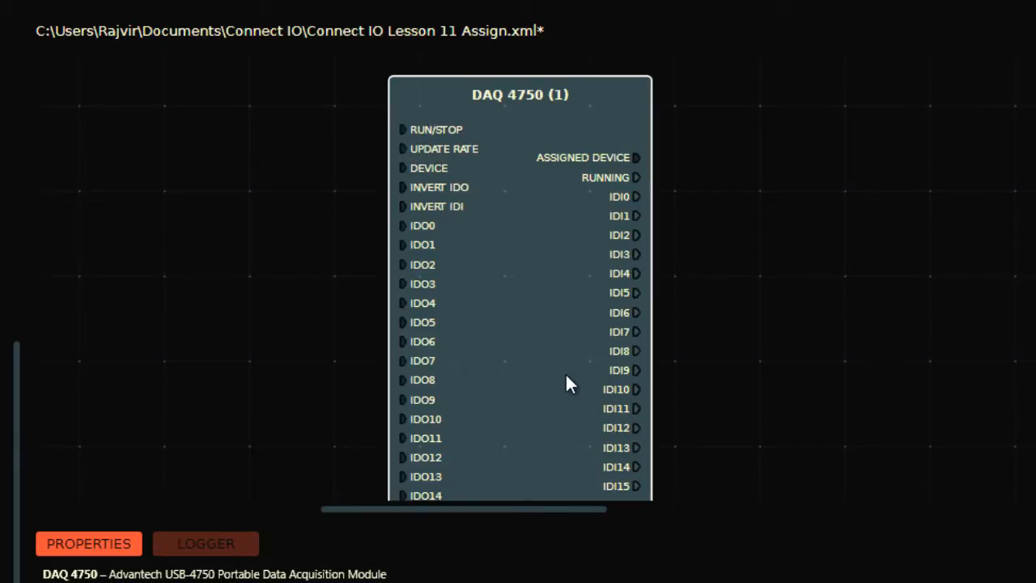
mouse_move(409, 328)
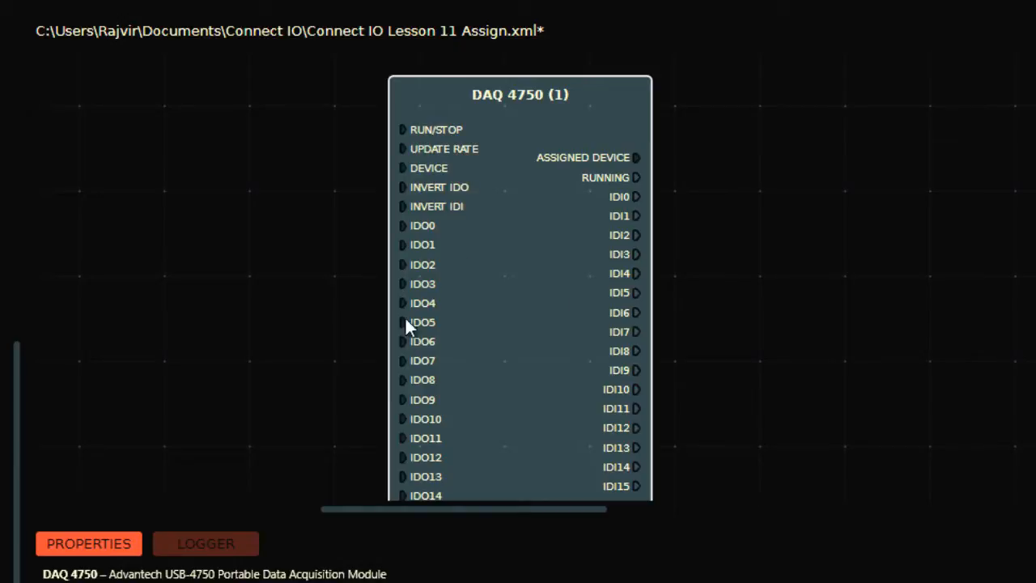
mouse_move(564, 388)
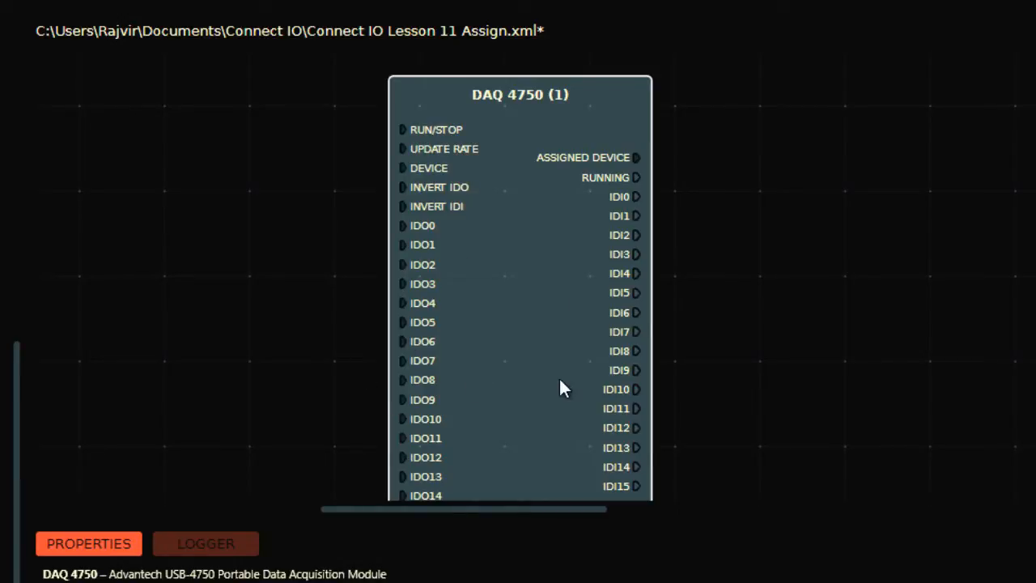
mouse_move(563, 312)
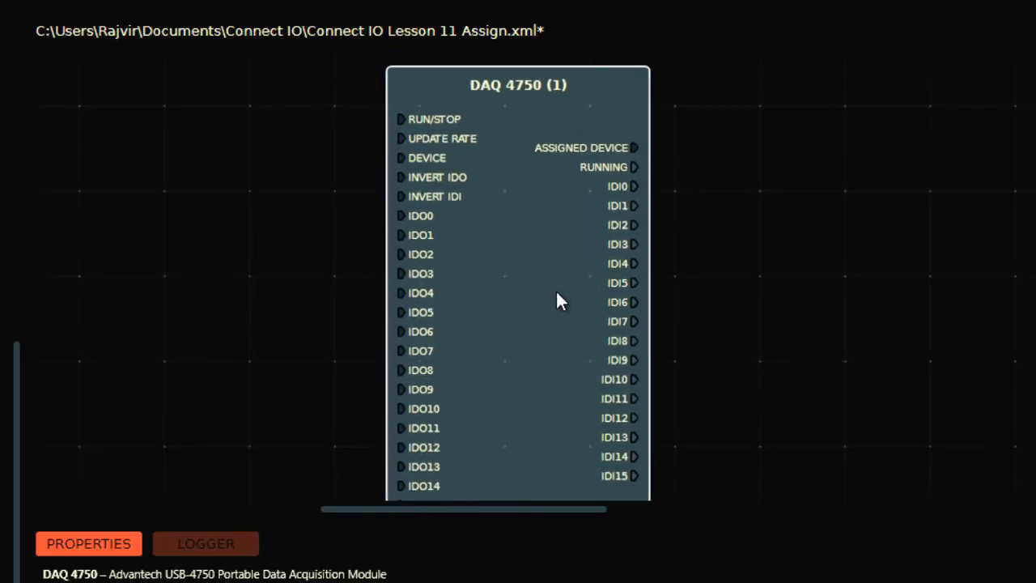
mouse_move(640, 178)
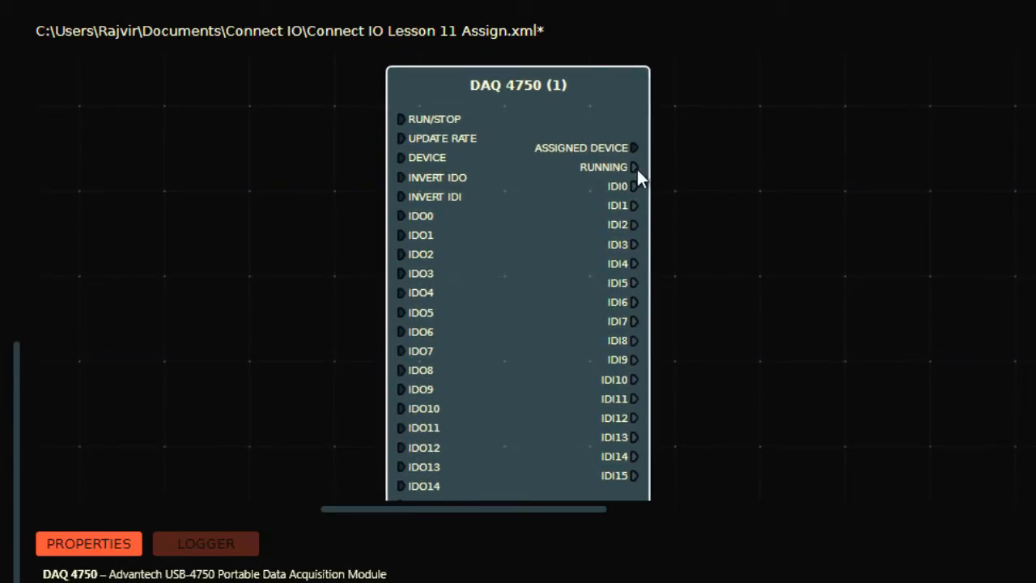
mouse_move(632, 263)
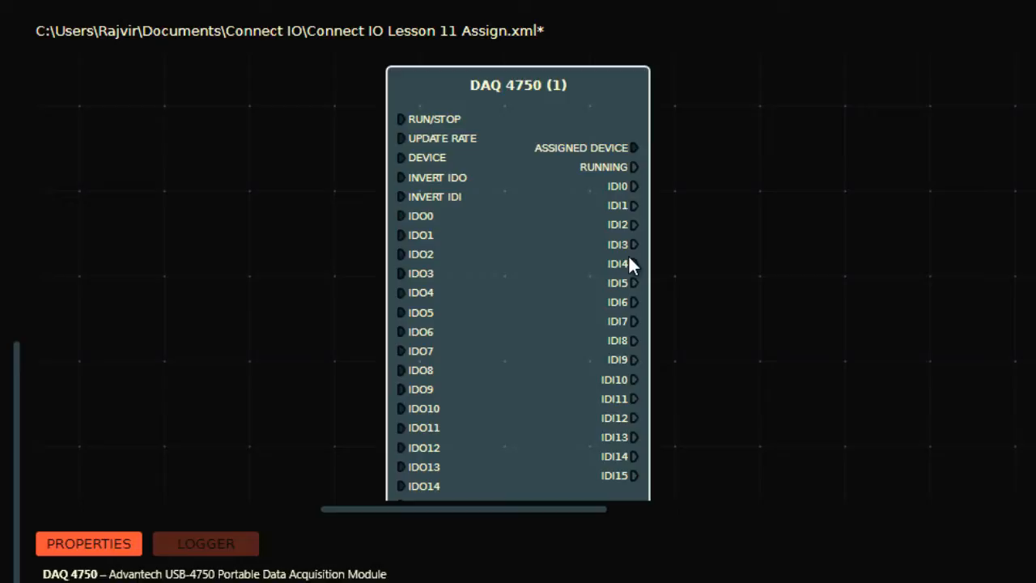
mouse_move(259, 266)
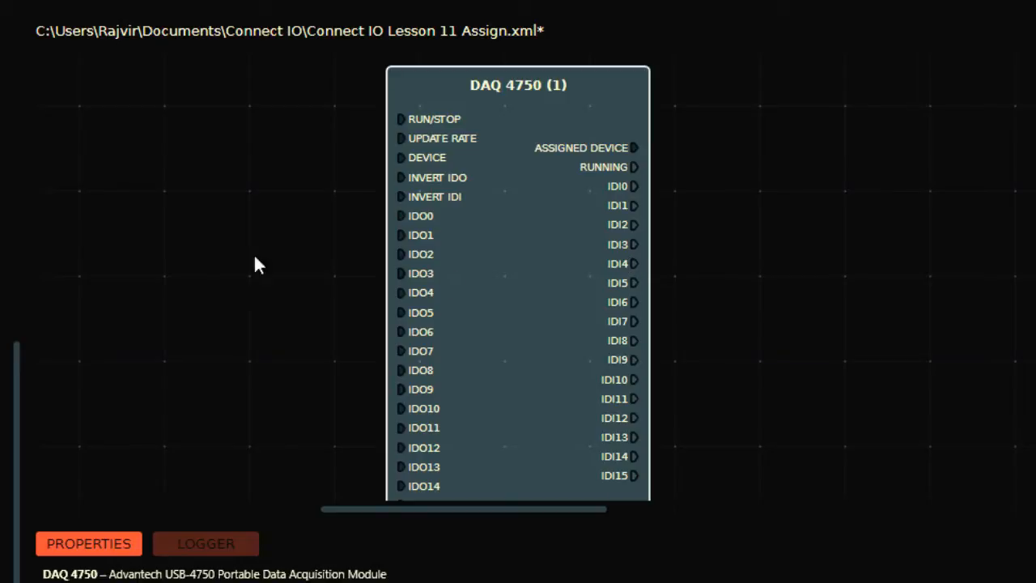
mouse_move(28, 196)
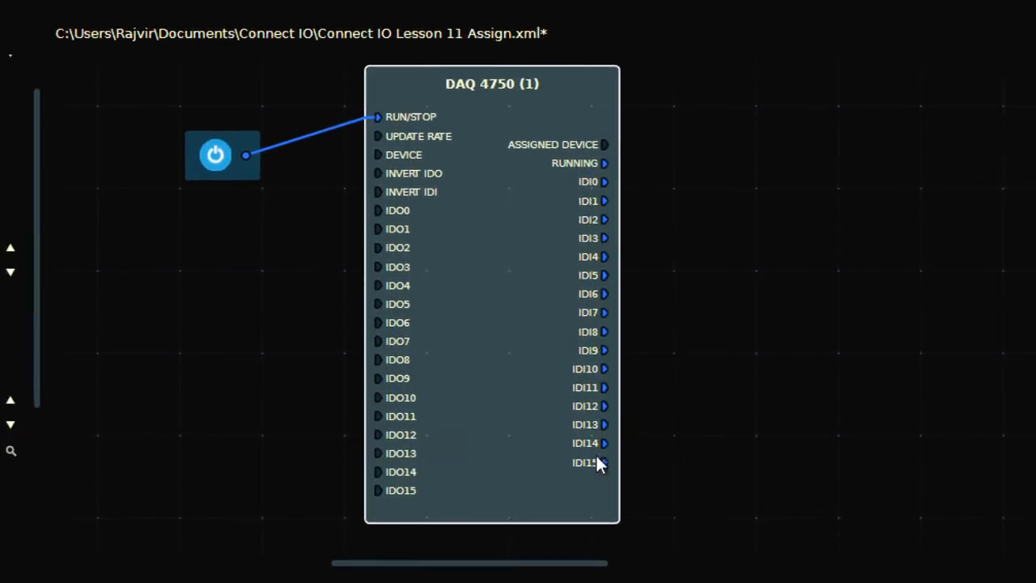
mouse_move(409, 202)
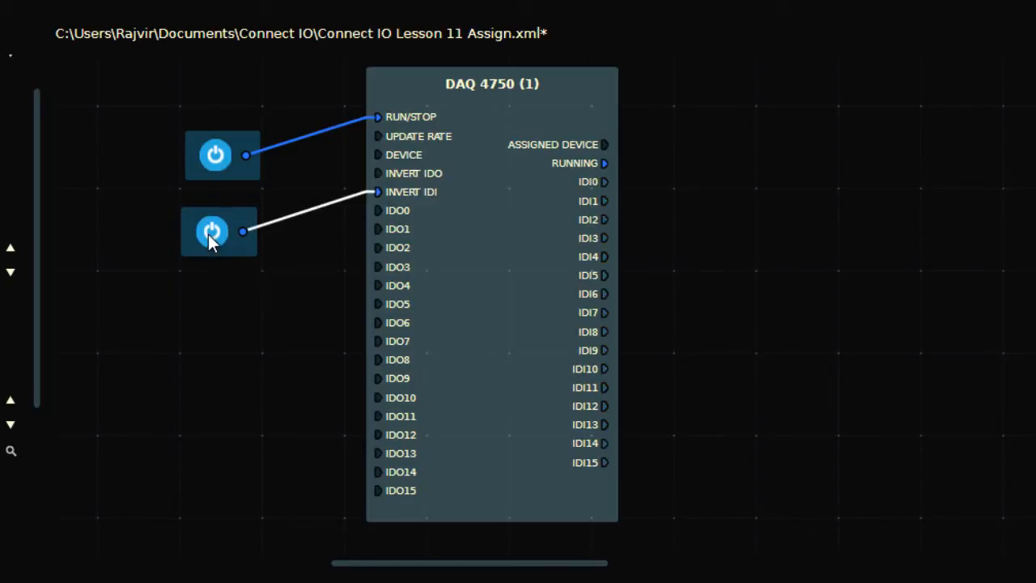
mouse_move(559, 225)
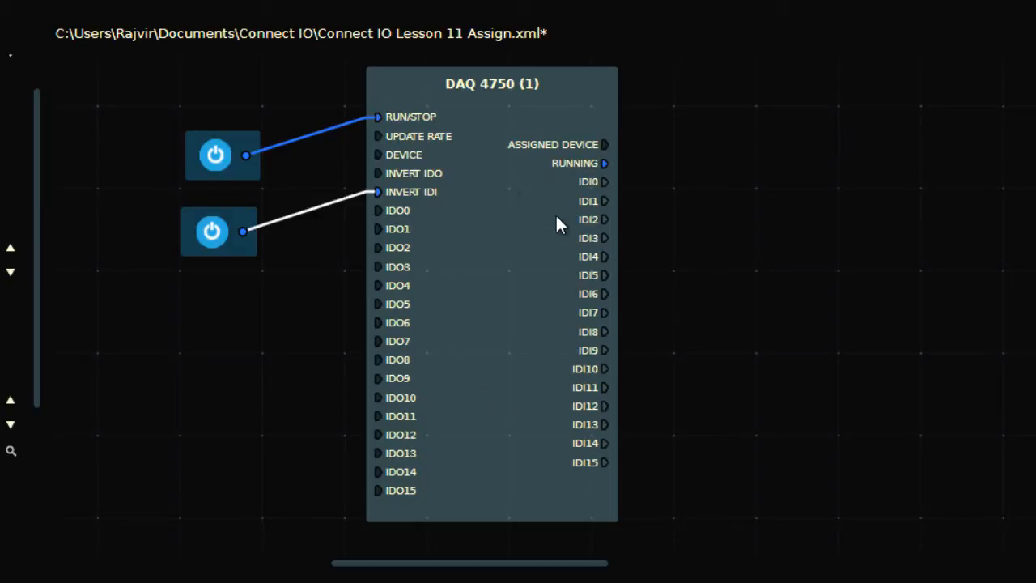
mouse_move(591, 202)
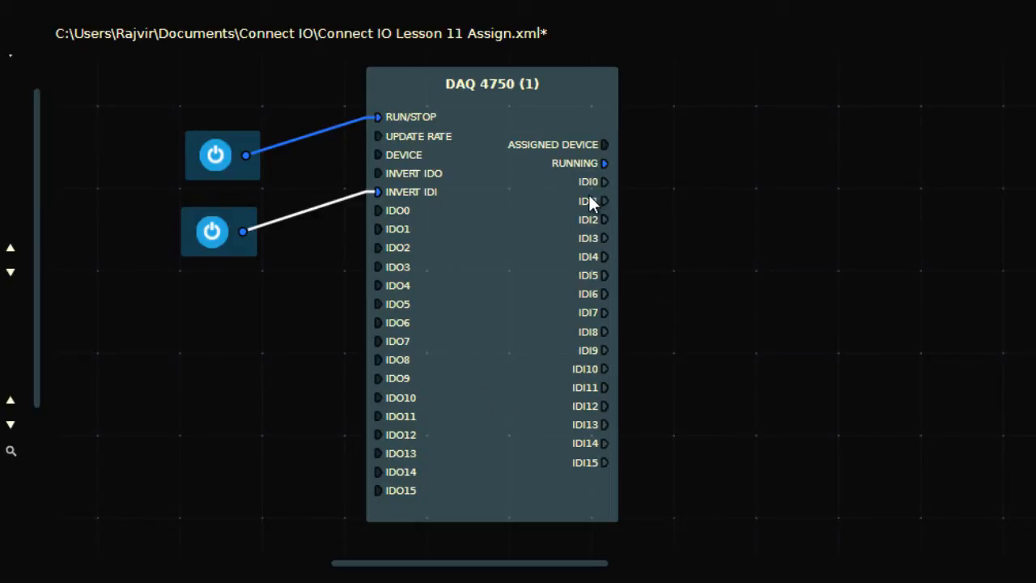
mouse_move(654, 183)
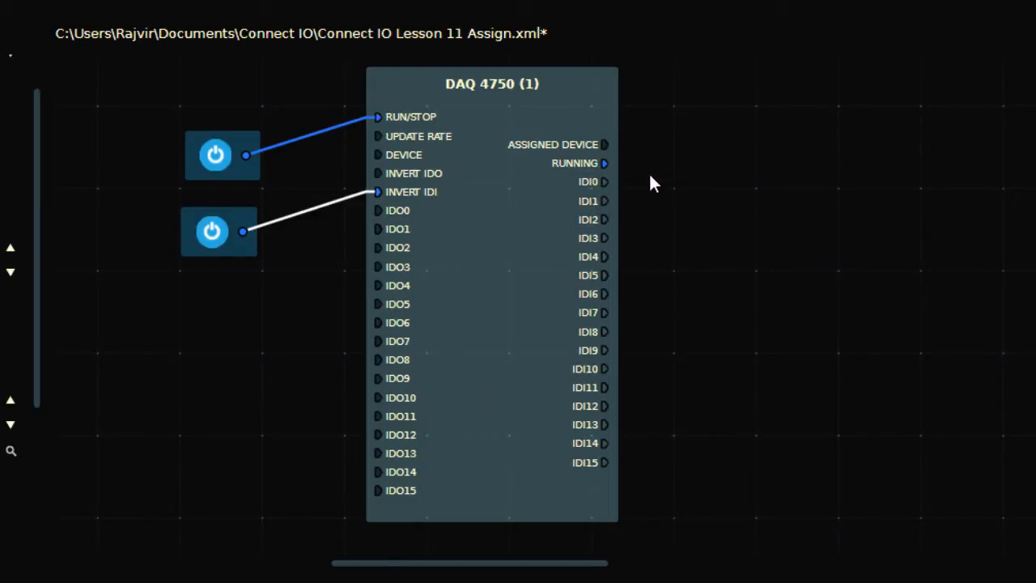
mouse_move(595, 194)
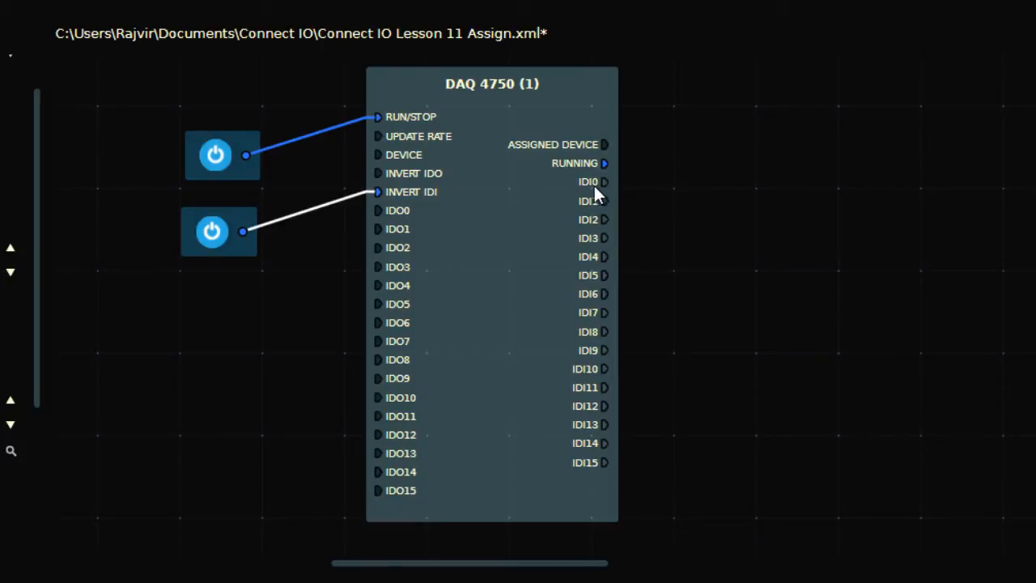
mouse_move(604, 194)
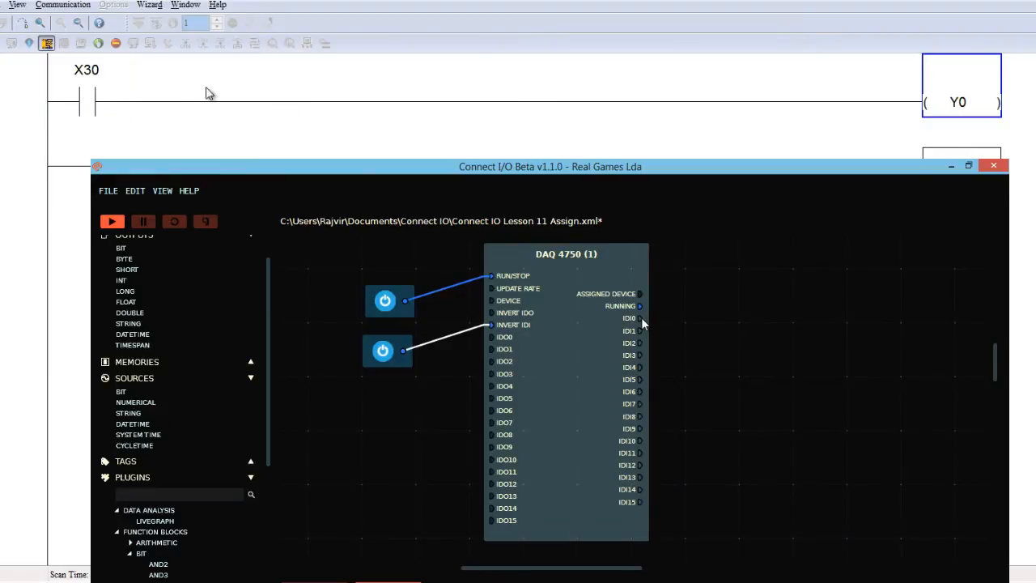
- Select contact X30 on the monitored rung driving coil Y0
left_click(86, 96)
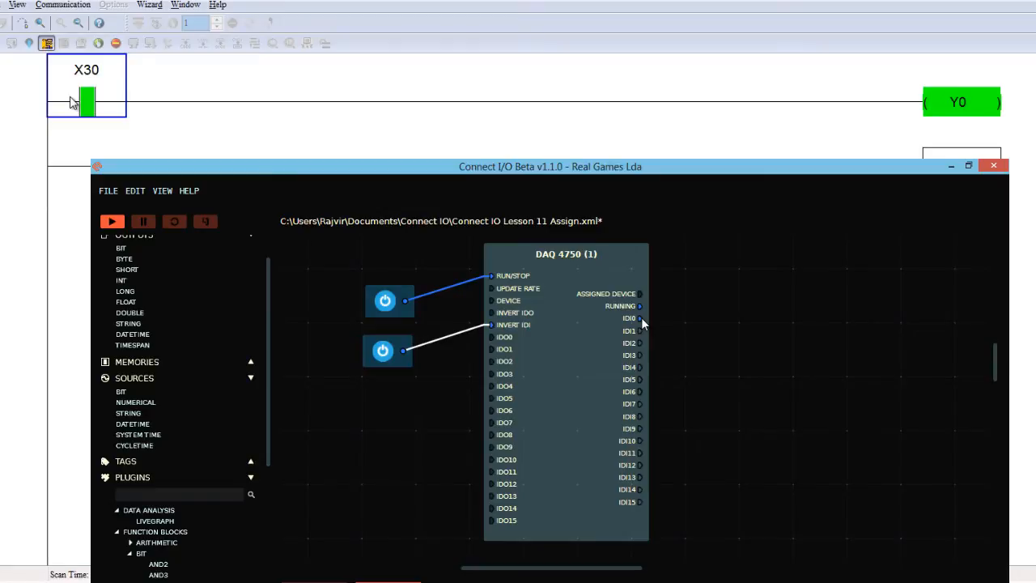
mouse_move(890, 117)
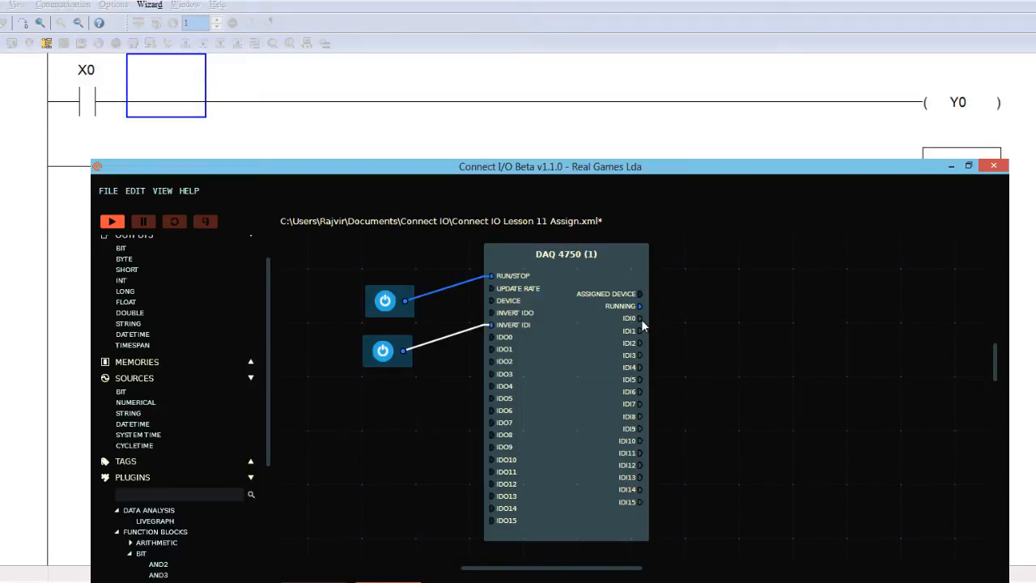
- Select contact X0 and switch on the third boolean bit wired to IDO0
left_click(86, 102)
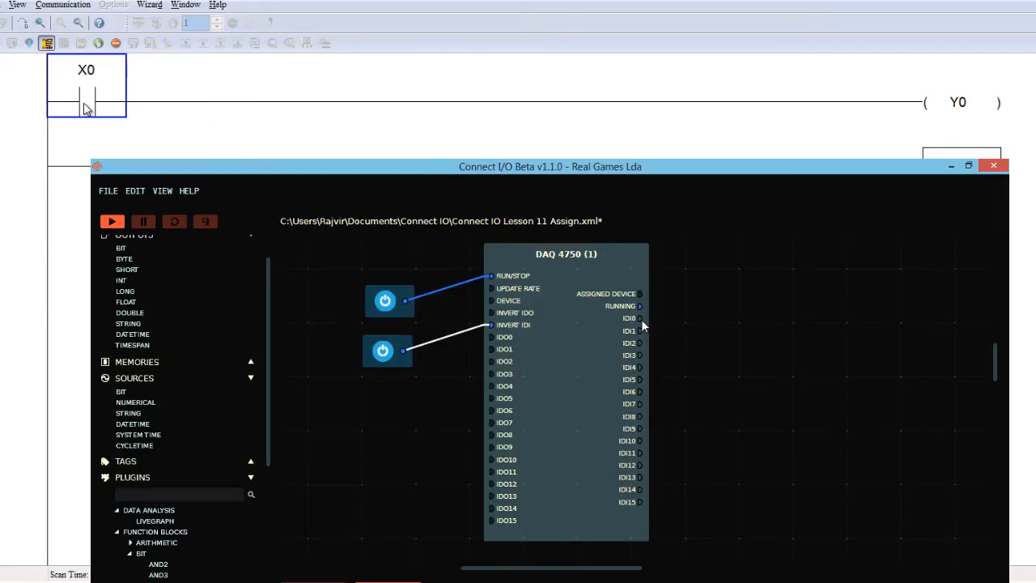
mouse_move(502, 345)
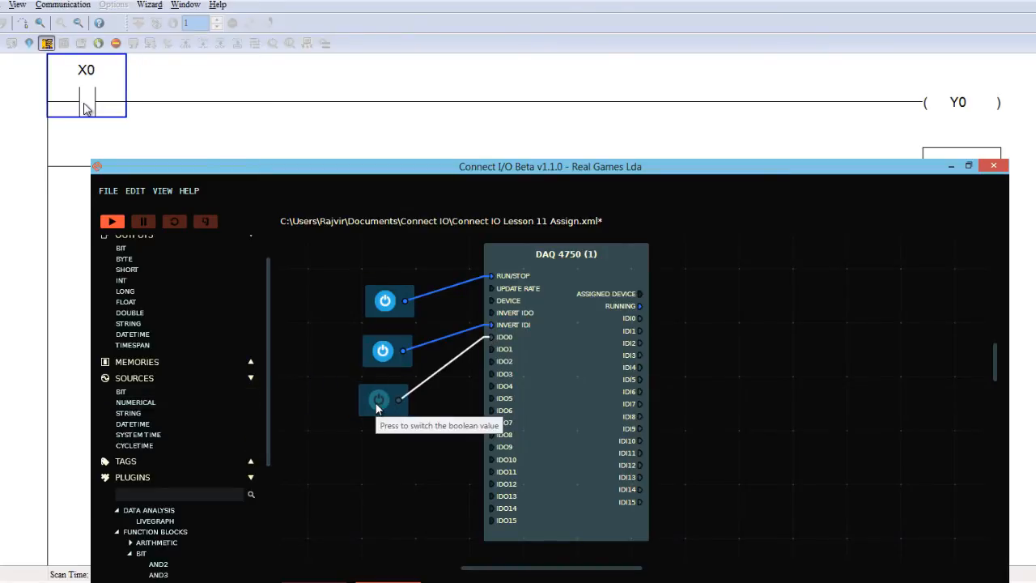
left_click(378, 399)
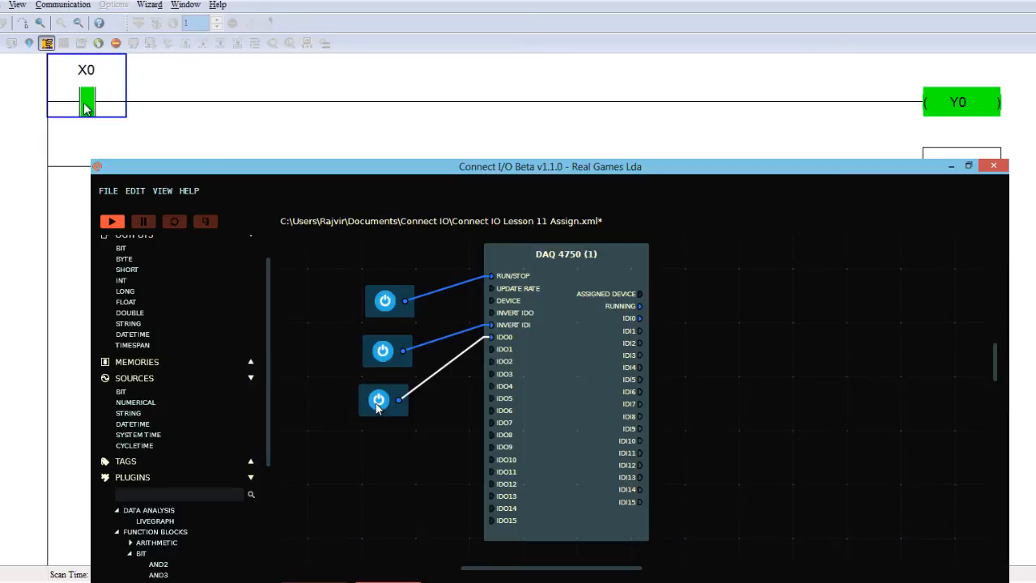
mouse_move(111, 104)
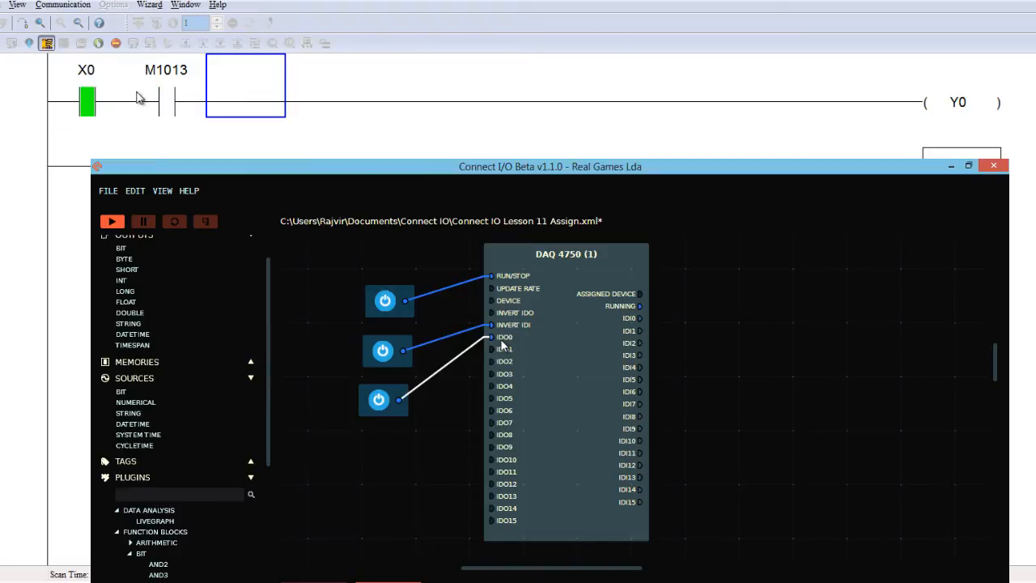
mouse_move(166, 110)
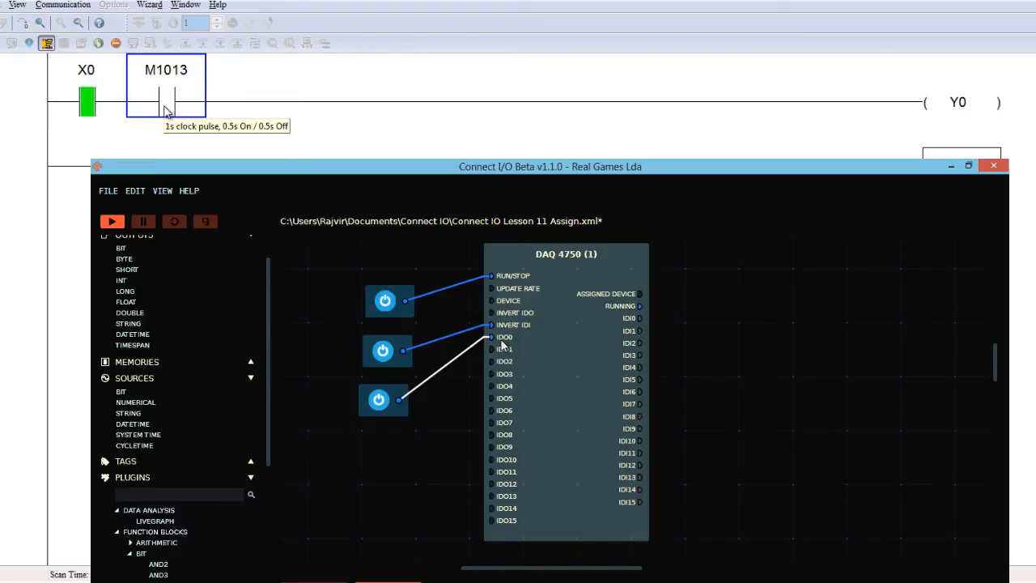
mouse_move(166, 109)
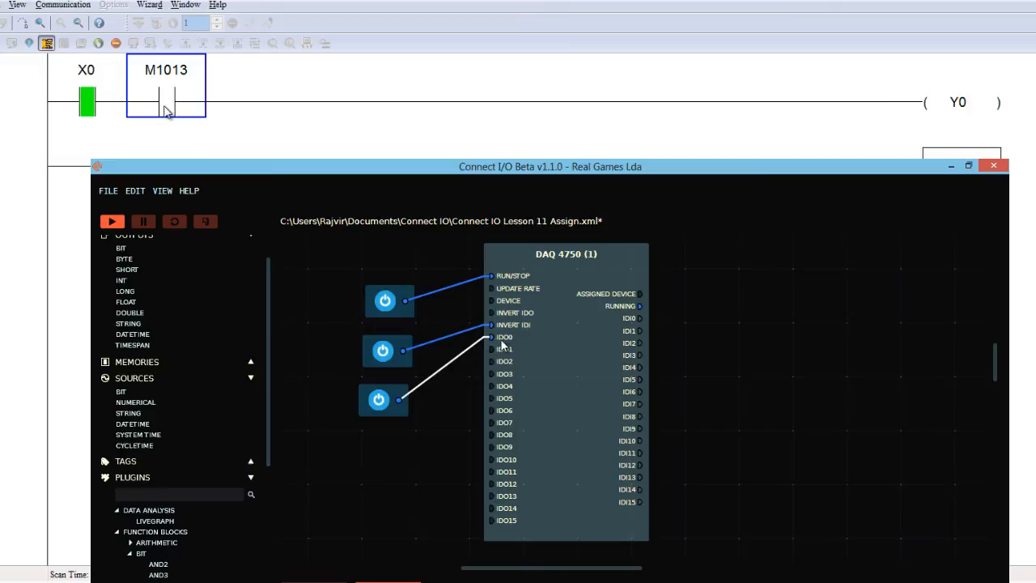
mouse_move(645, 326)
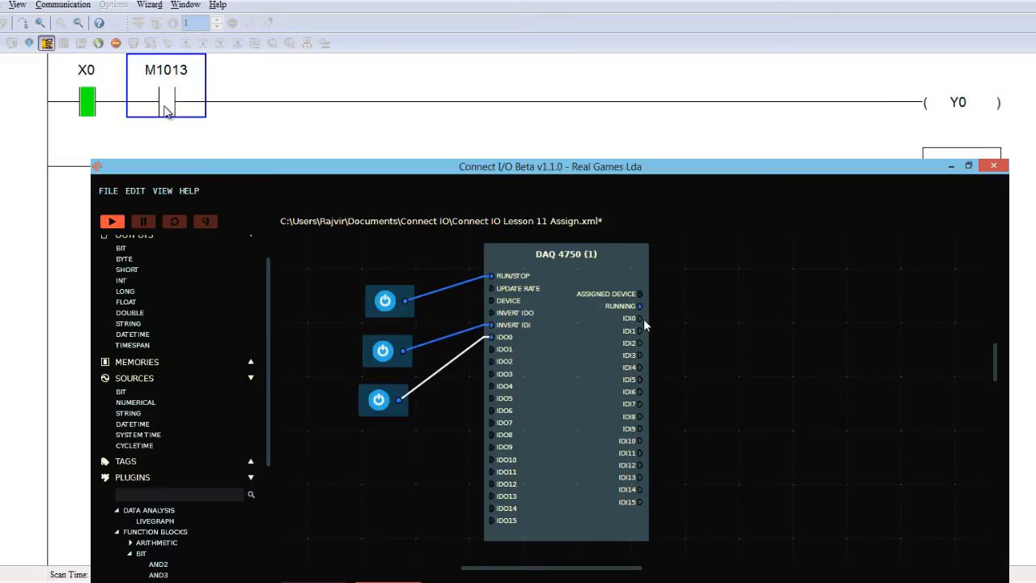
mouse_move(648, 328)
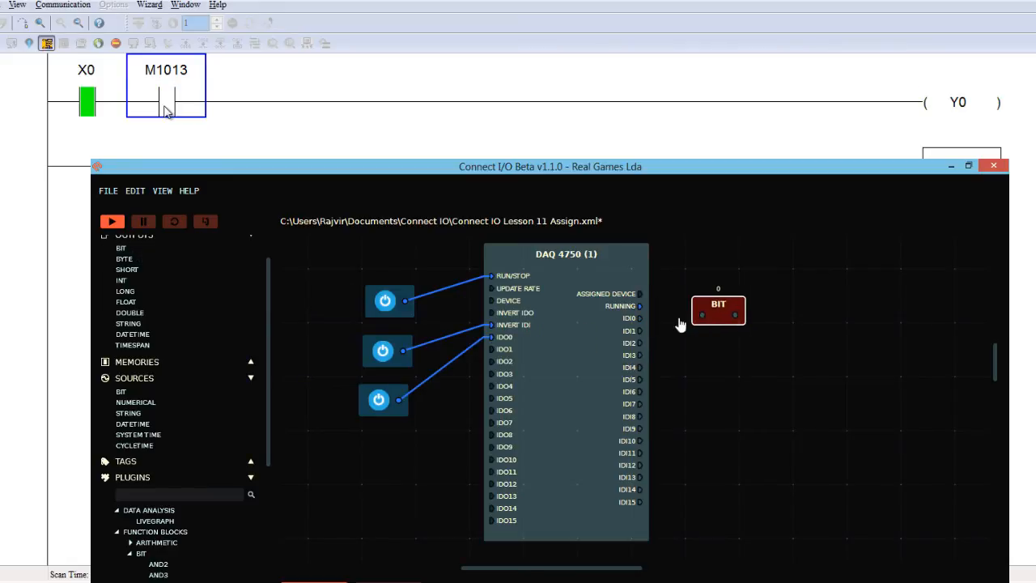
- Wire the DAQ 4750's IDI0 output to the new BIT display block
left_click_drag(640, 317, 699, 316)
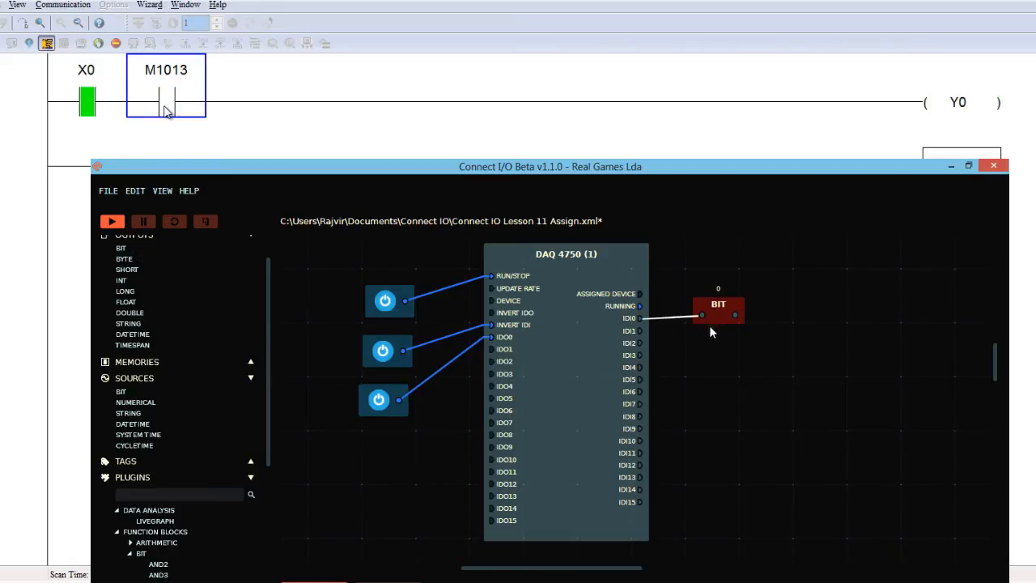